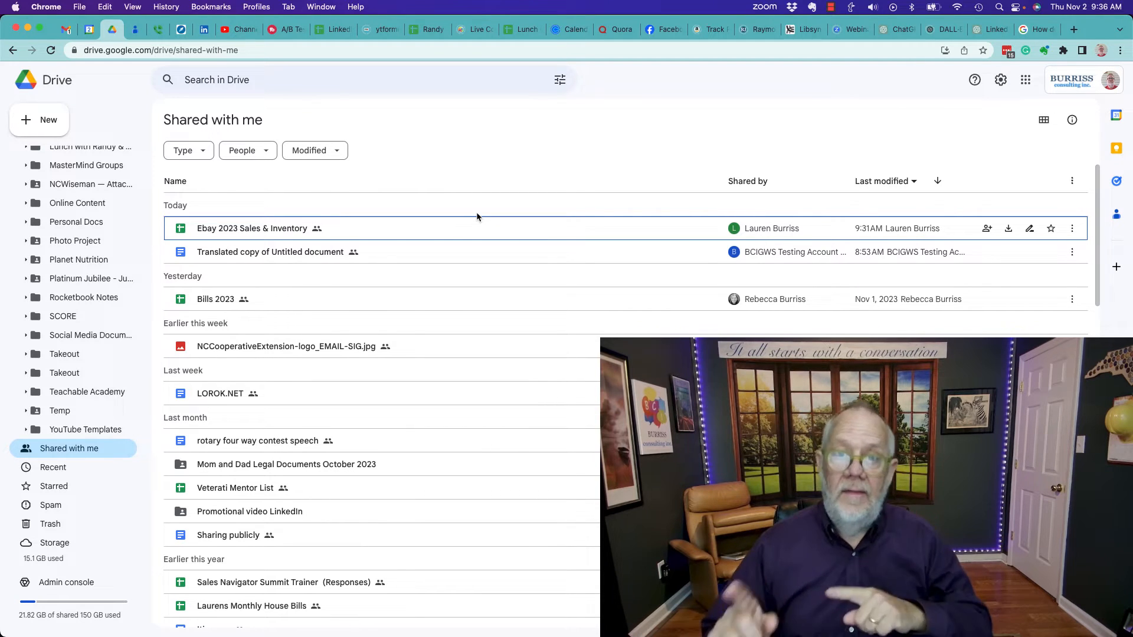
mouse_move(483, 380)
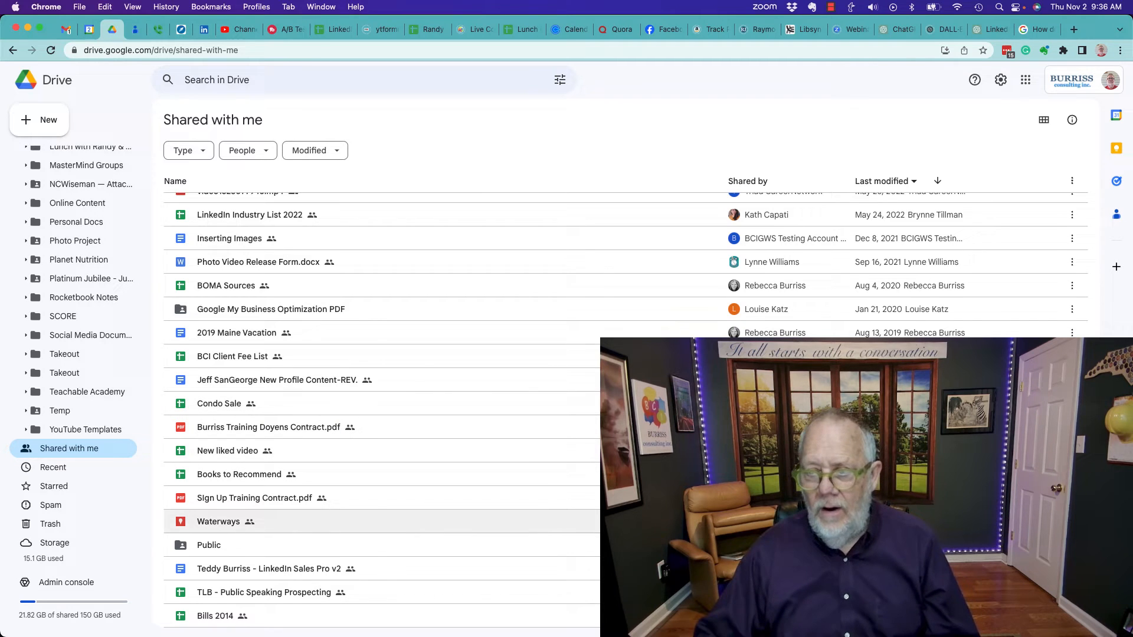
Step: Open the Optimization PDF folder and its PDF Feed subfolder, then select gmboptimizationcompanies.xml
double_click(270, 309)
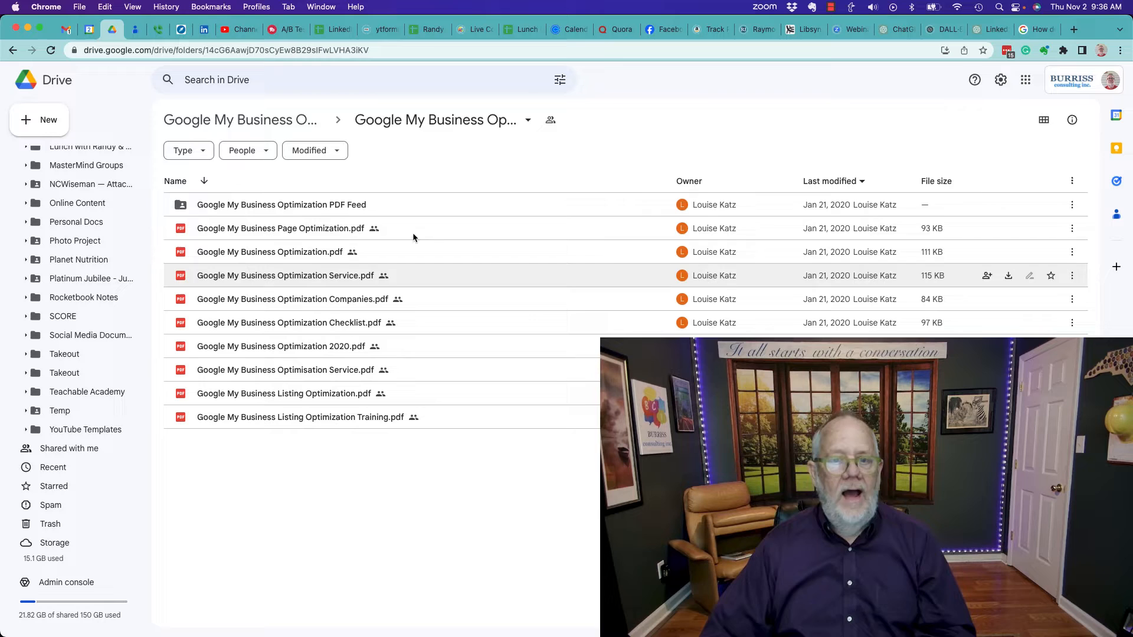
double_click(281, 205)
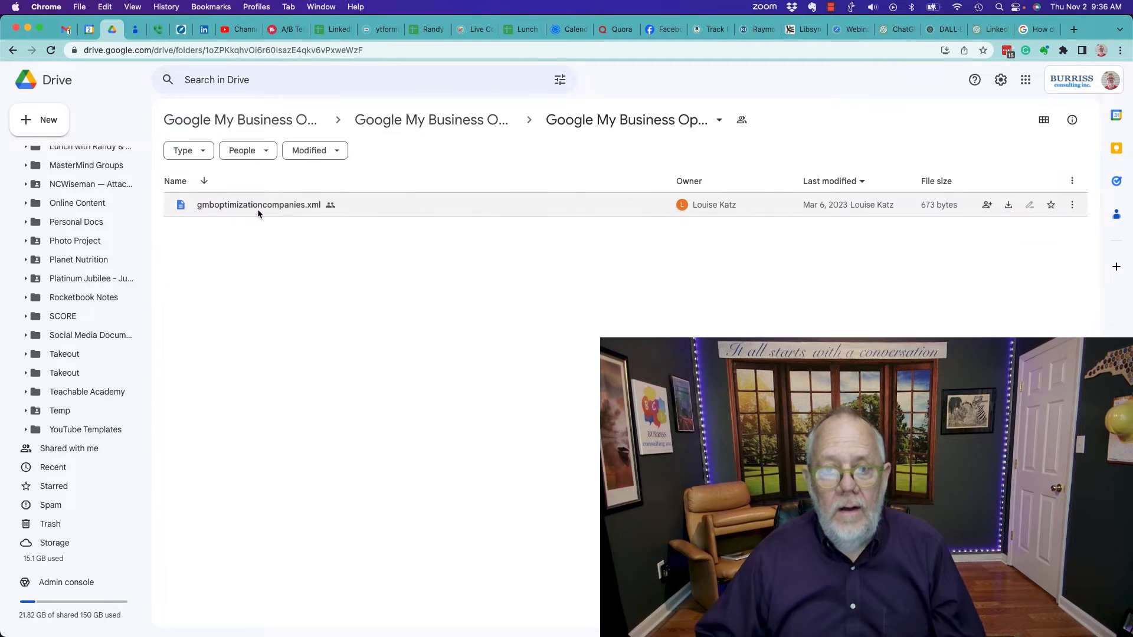
click(258, 205)
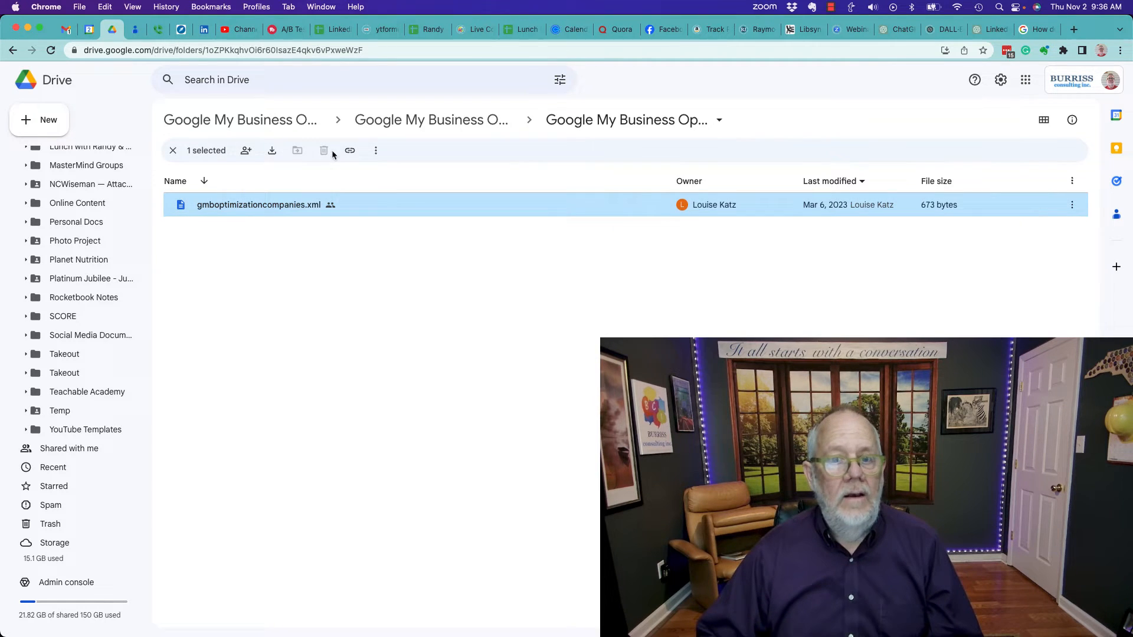
mouse_move(324, 150)
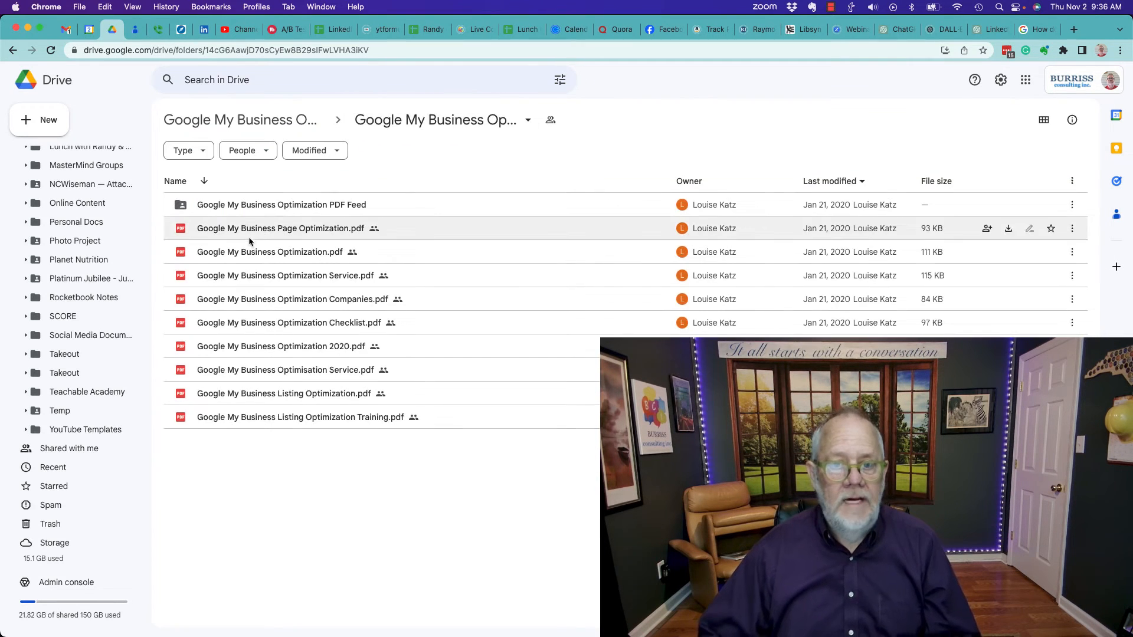
Step: Select several shared PDFs, then right-click Google My Business Optimization.pdf to see its context menu
click(280, 228)
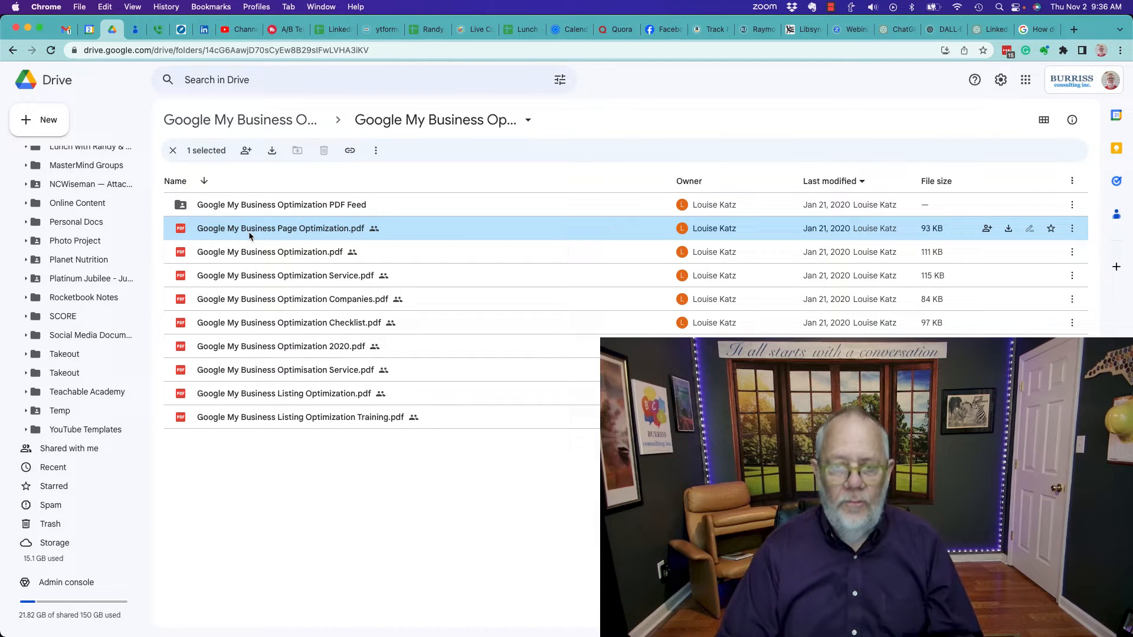
click(286, 275)
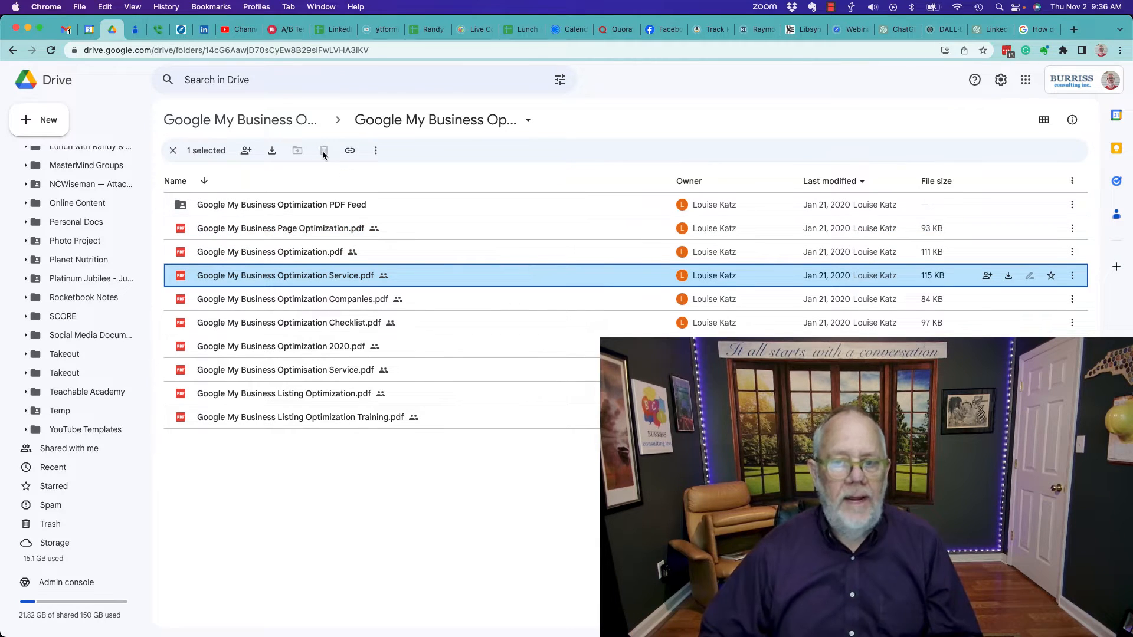
click(282, 346)
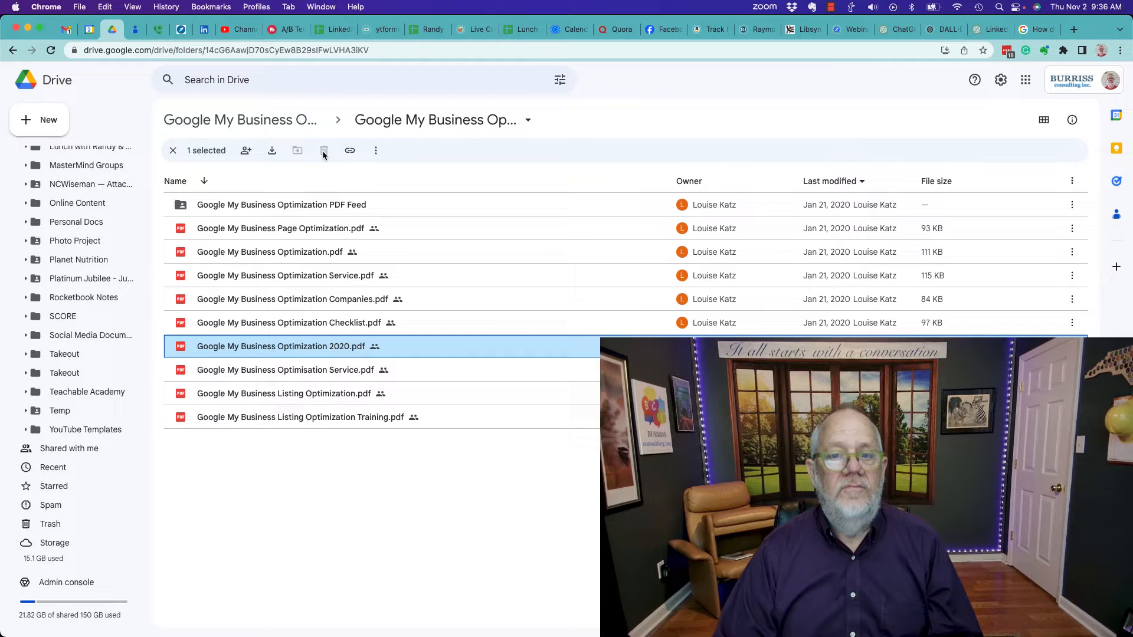
click(302, 417)
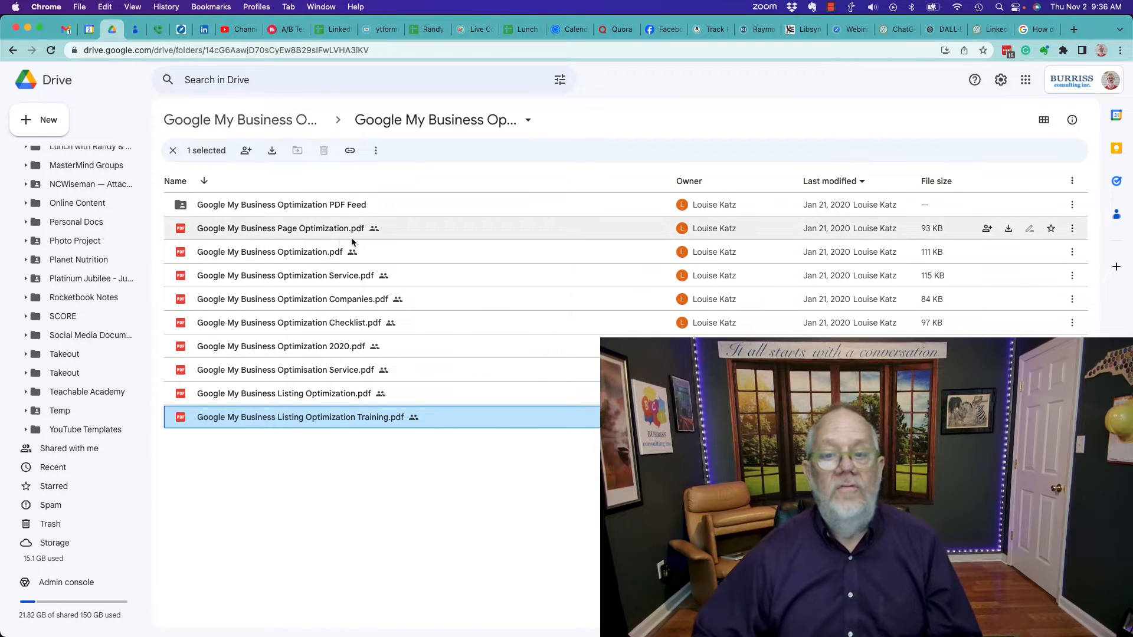
right_click(269, 251)
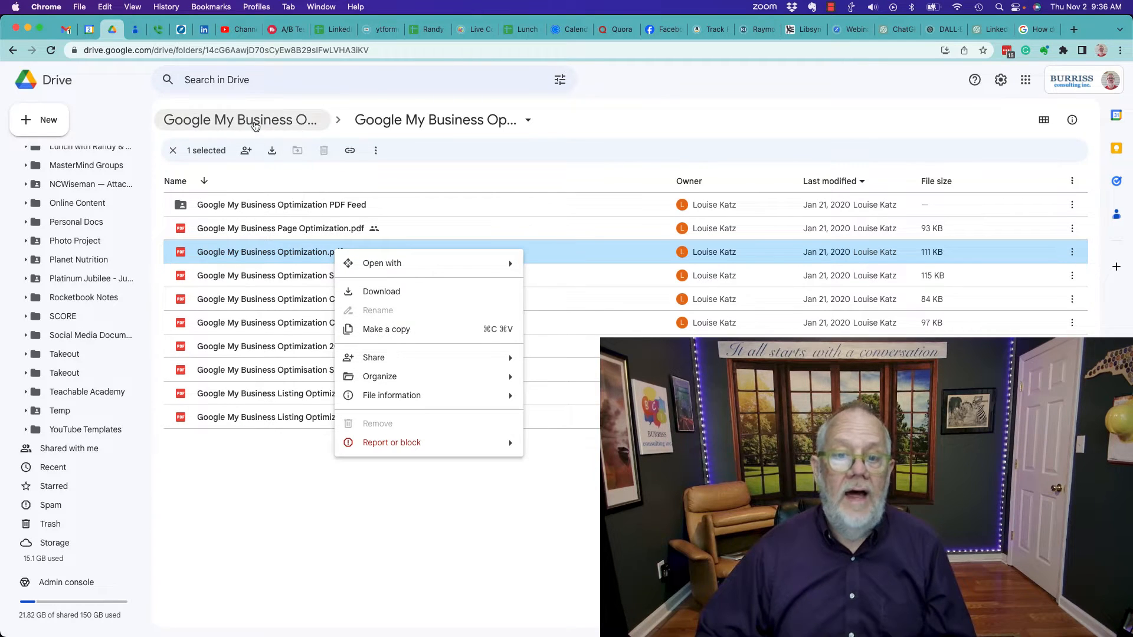
Step: Go up to the parent folder, return to Shared with me, and select the Optimization PDF folder
click(240, 120)
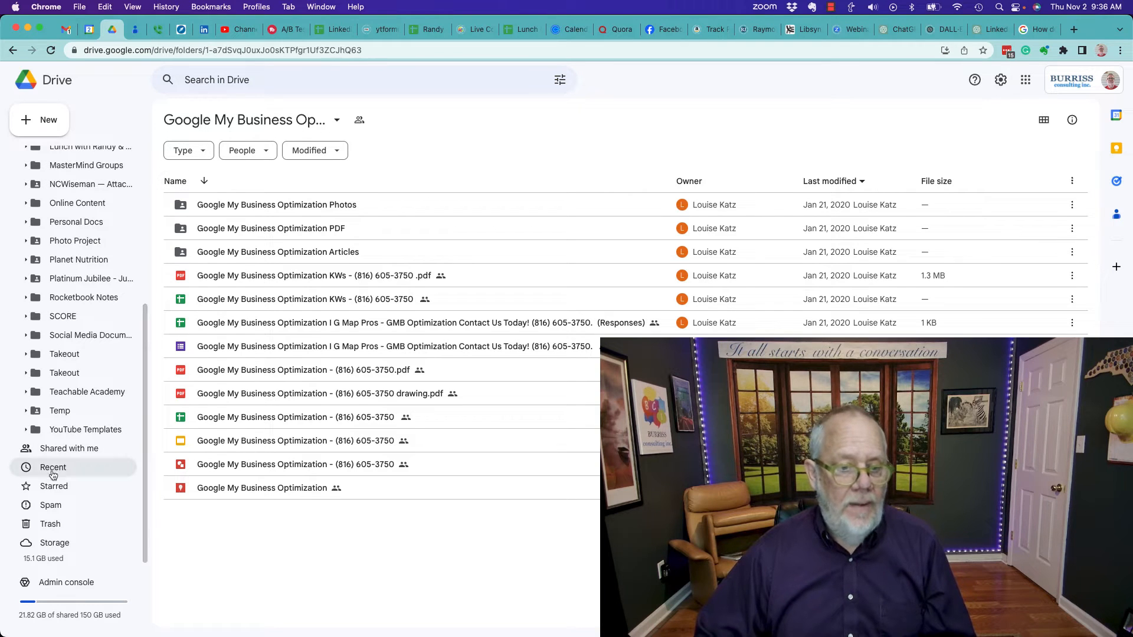
click(69, 447)
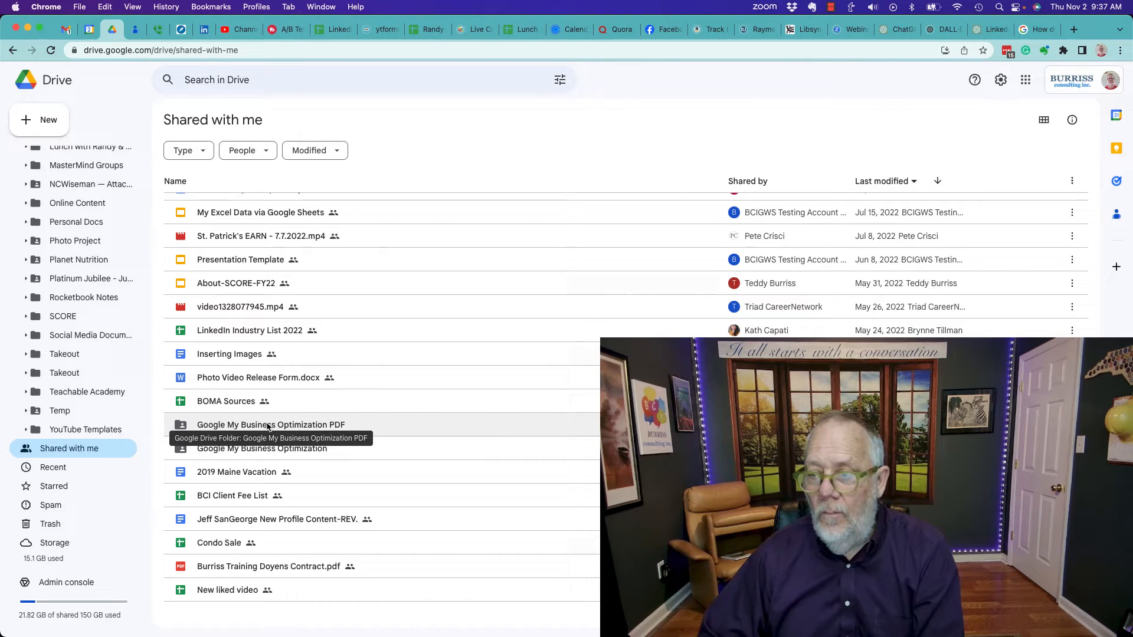
click(270, 424)
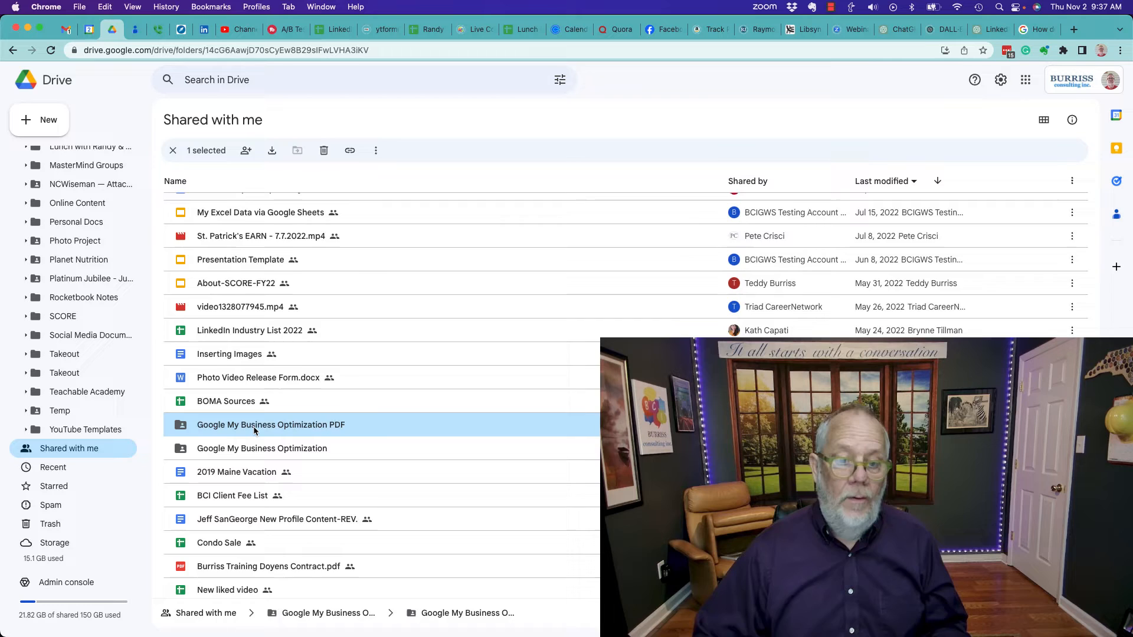
double_click(270, 425)
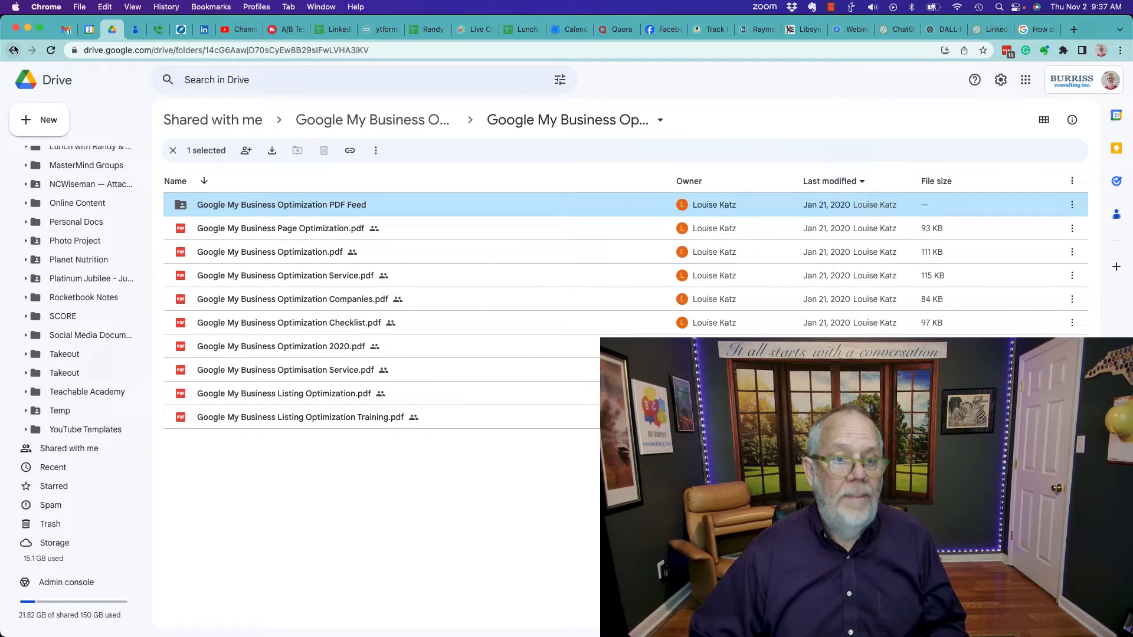
click(68, 448)
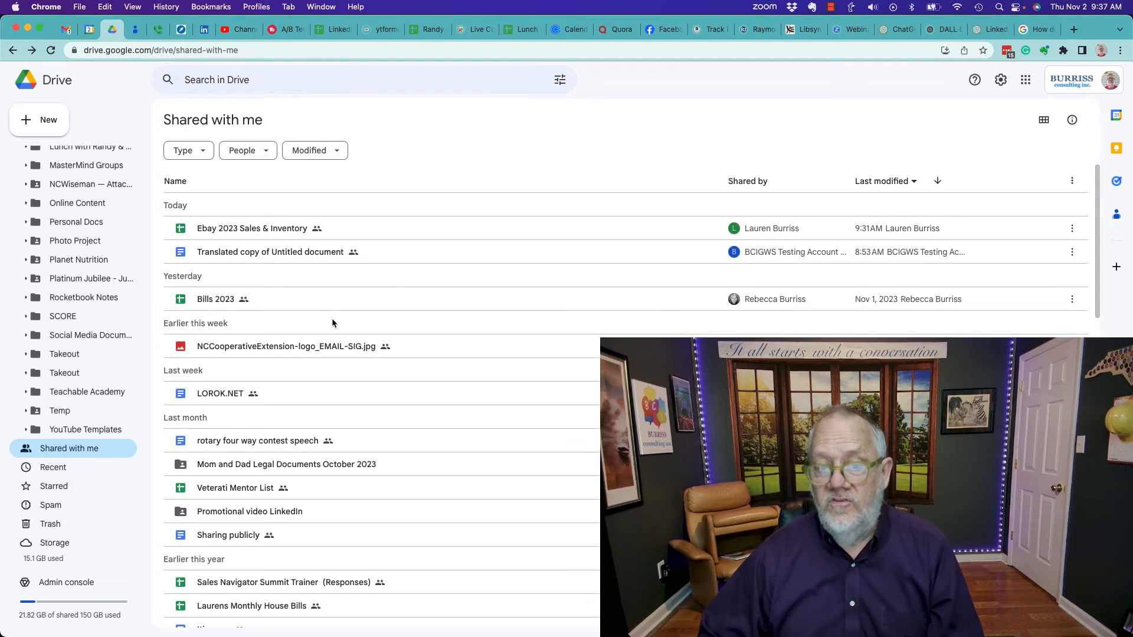
click(270, 424)
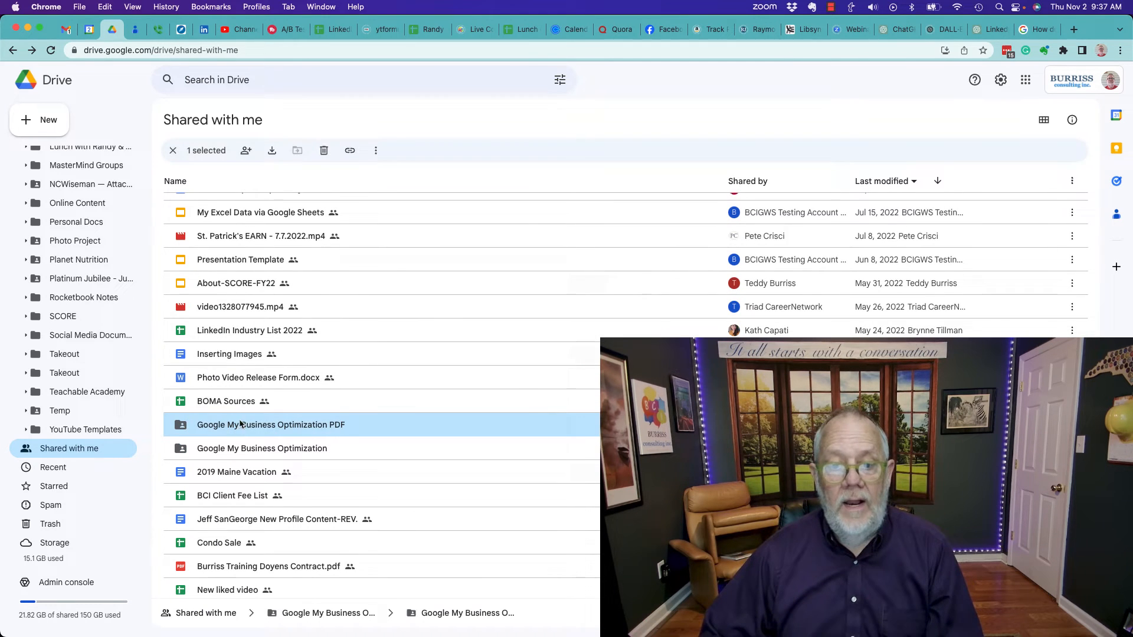
mouse_move(324, 151)
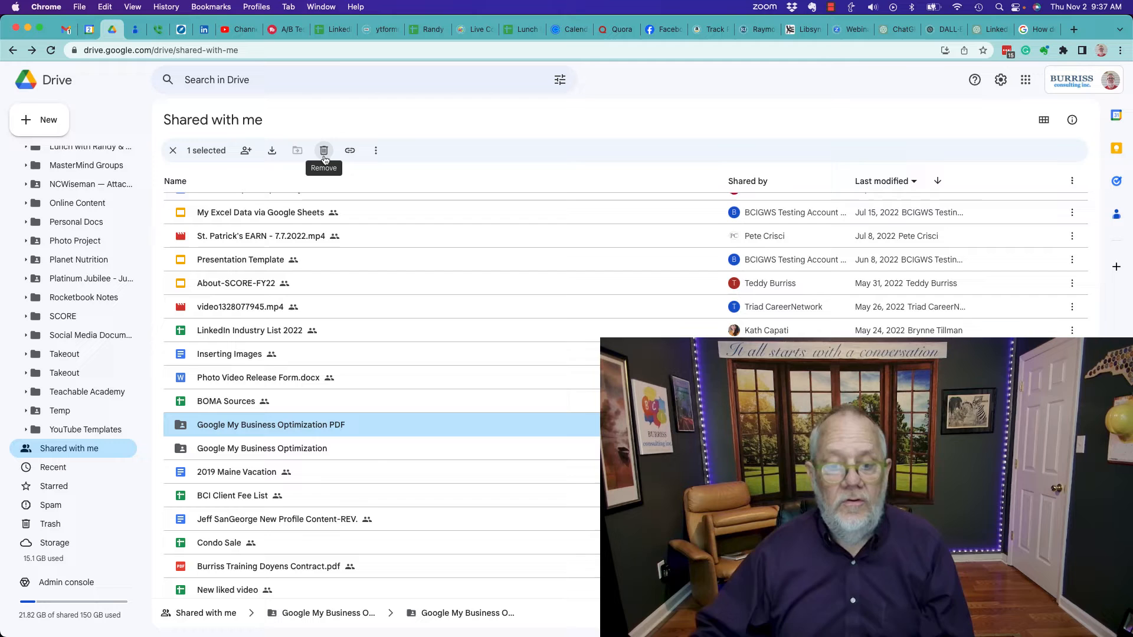
mouse_move(345, 187)
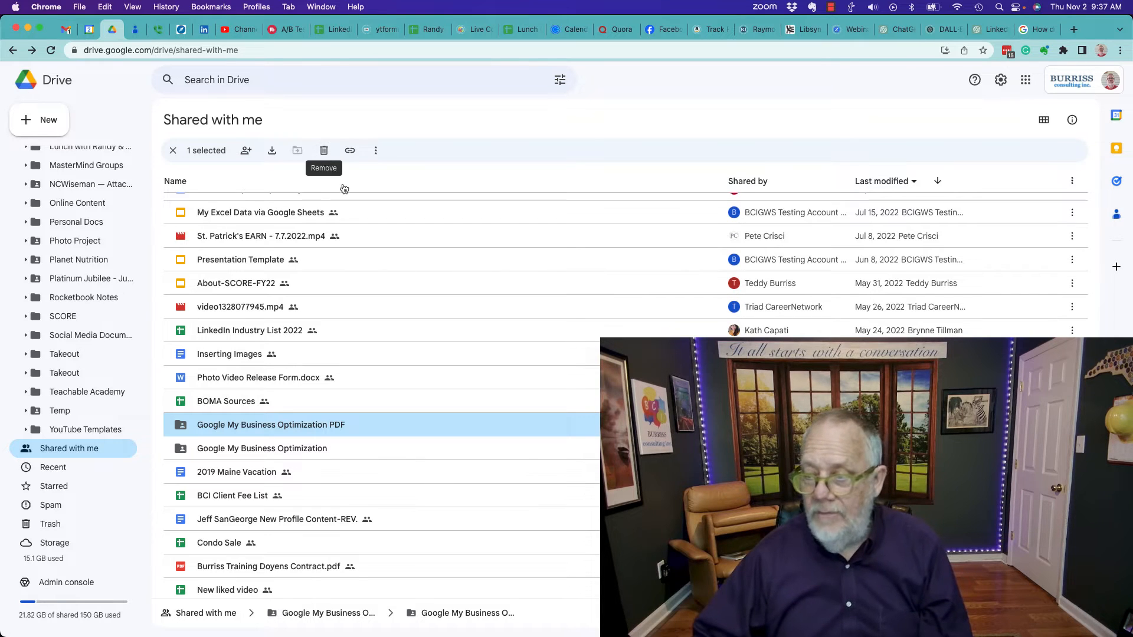
click(261, 448)
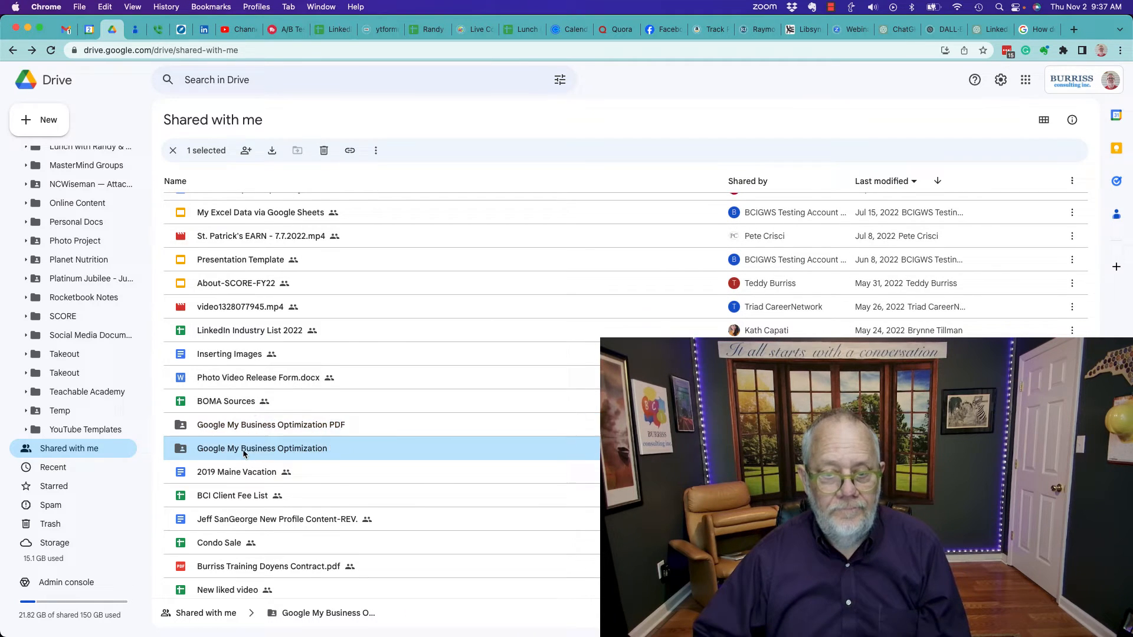
double_click(261, 448)
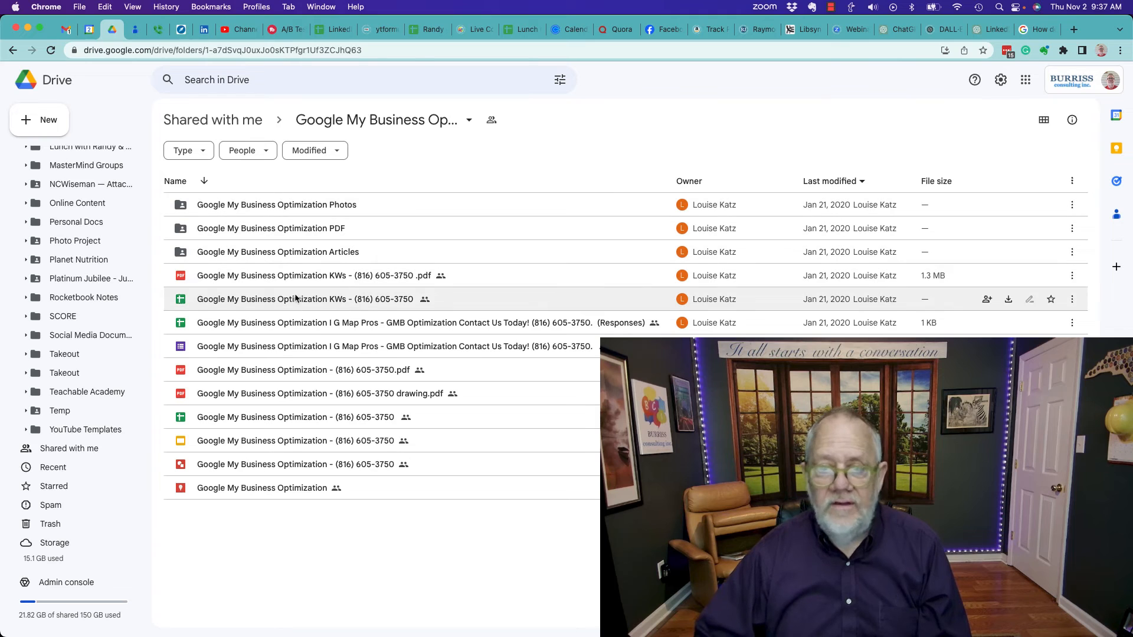
click(302, 369)
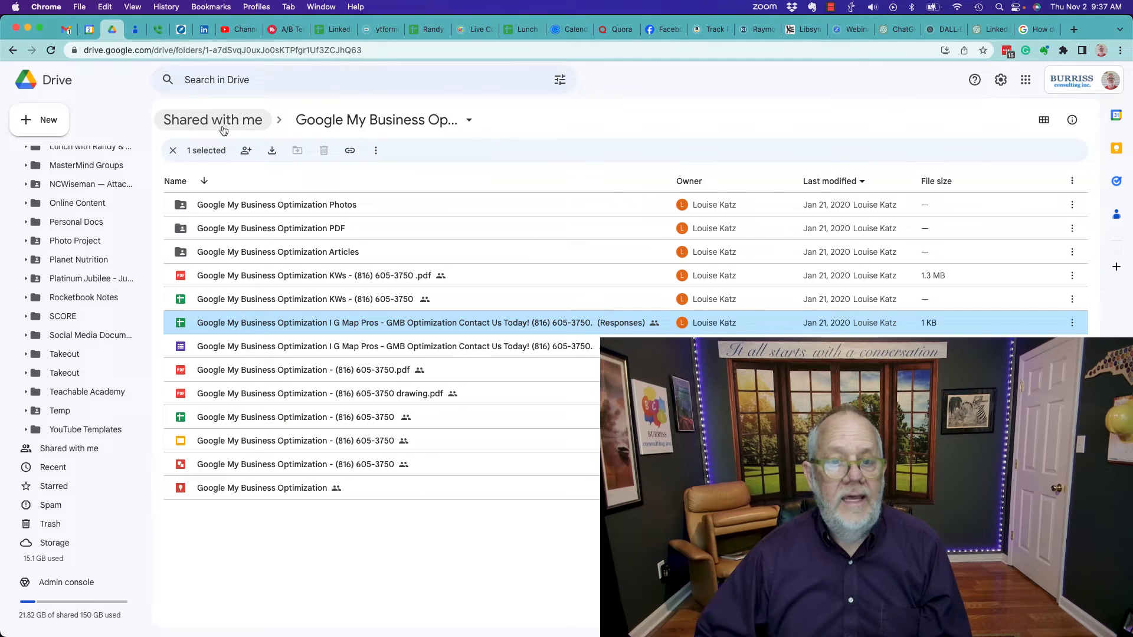
click(212, 119)
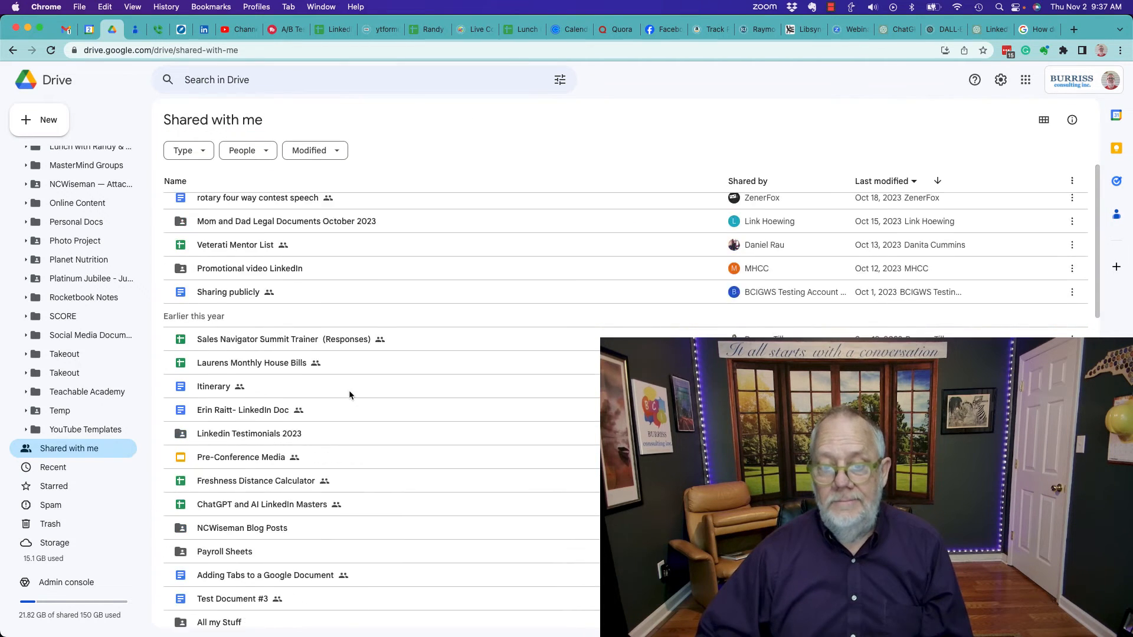
click(270, 425)
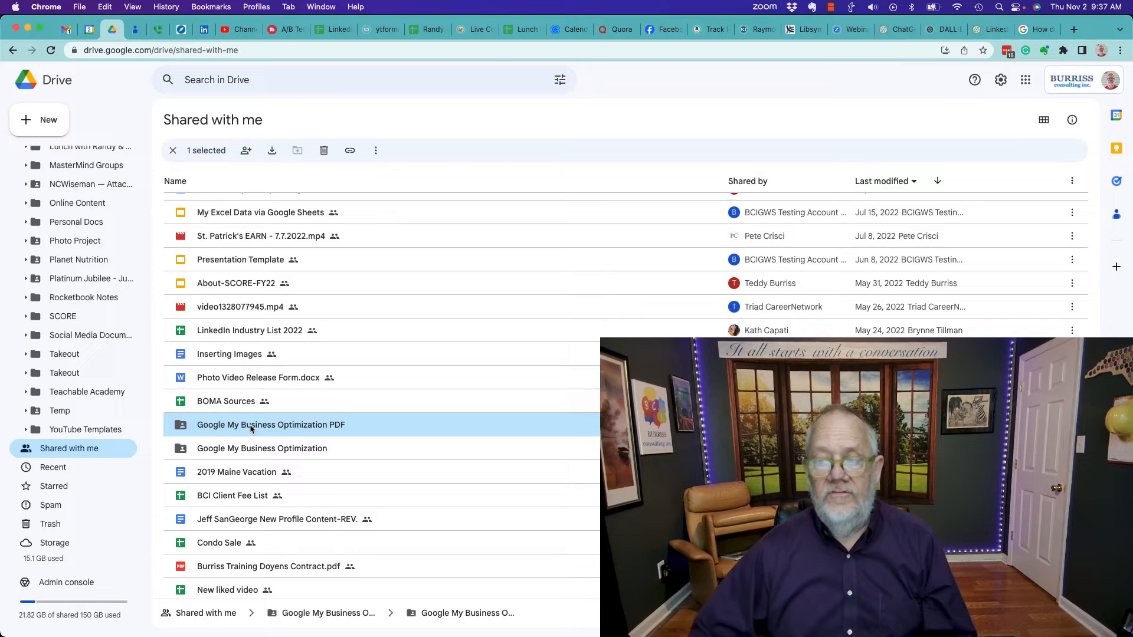
Step: Remove the Optimization PDF folder, then select and remove the Google My Business Optimization folder
click(323, 151)
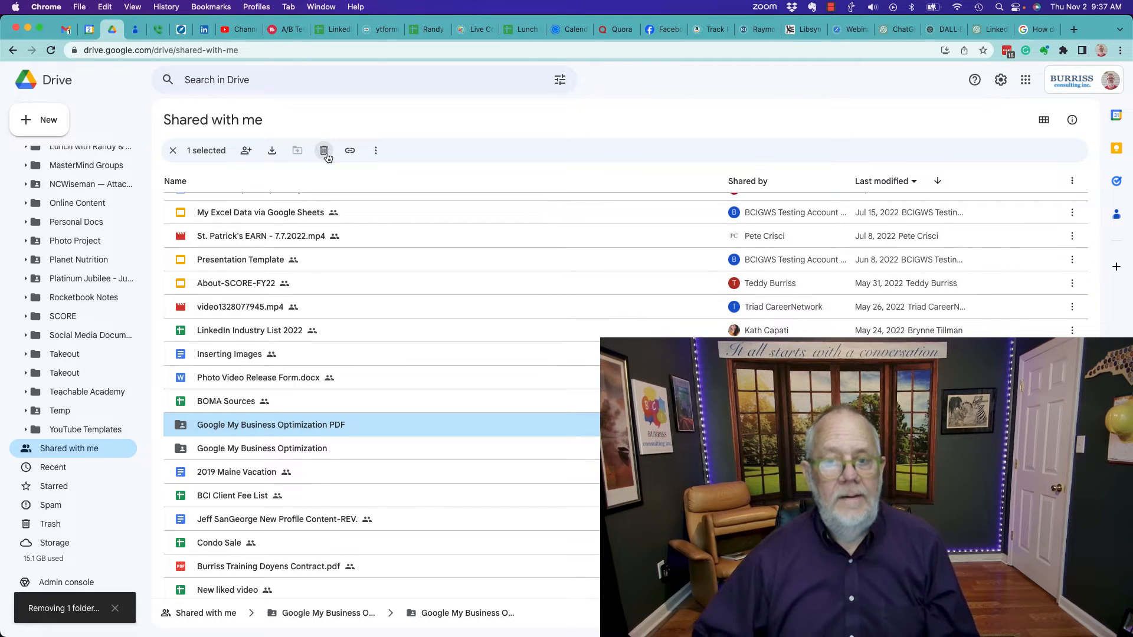
click(323, 150)
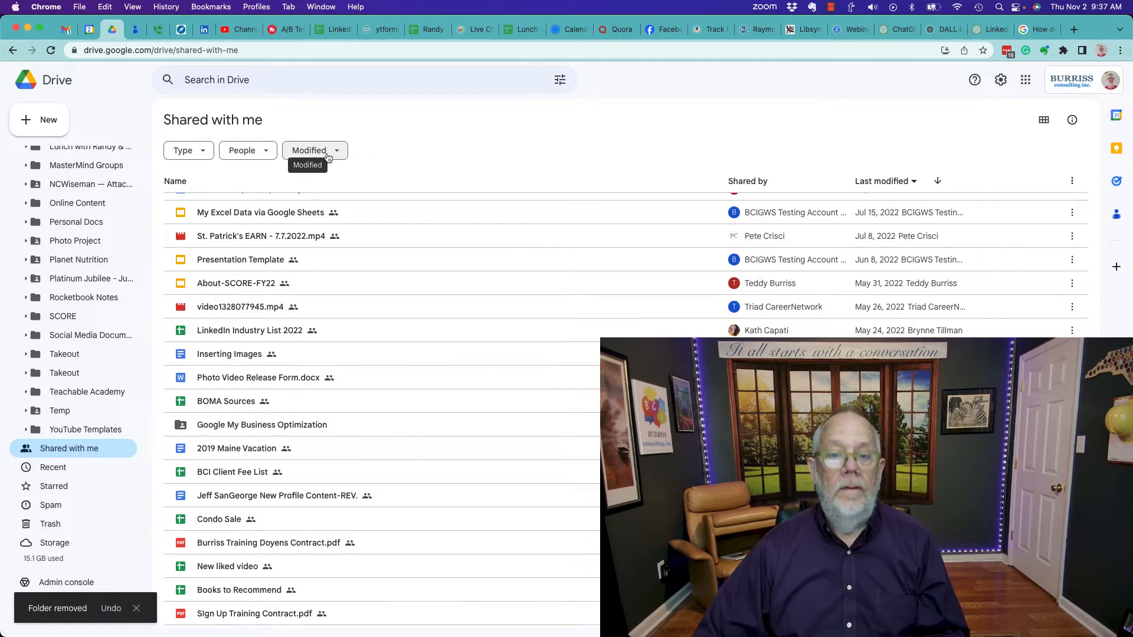
click(262, 425)
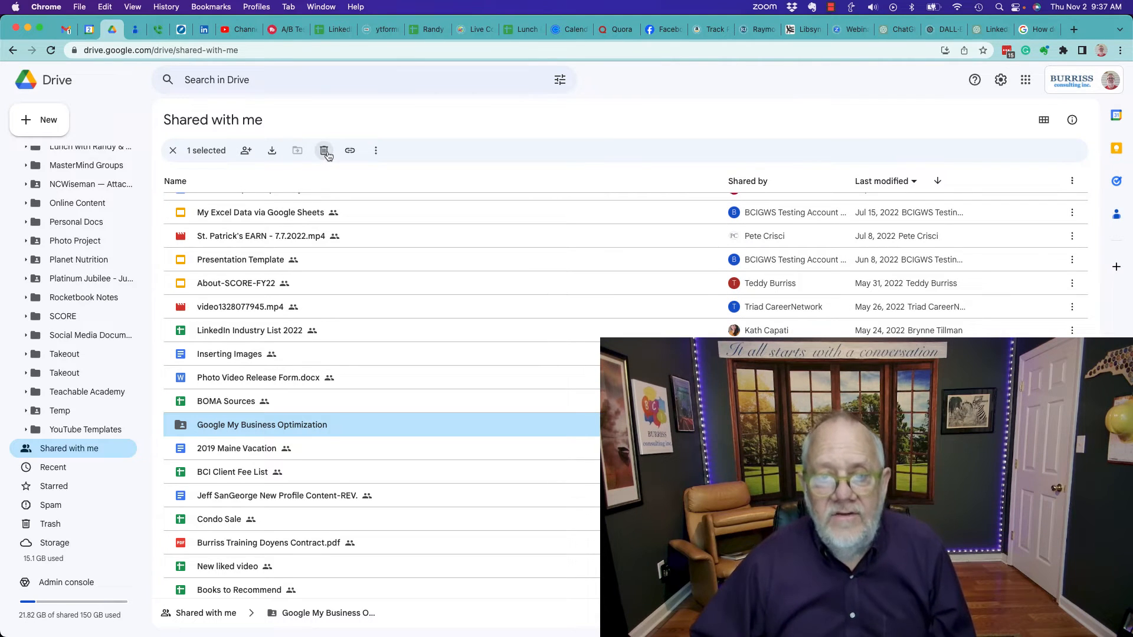
click(324, 151)
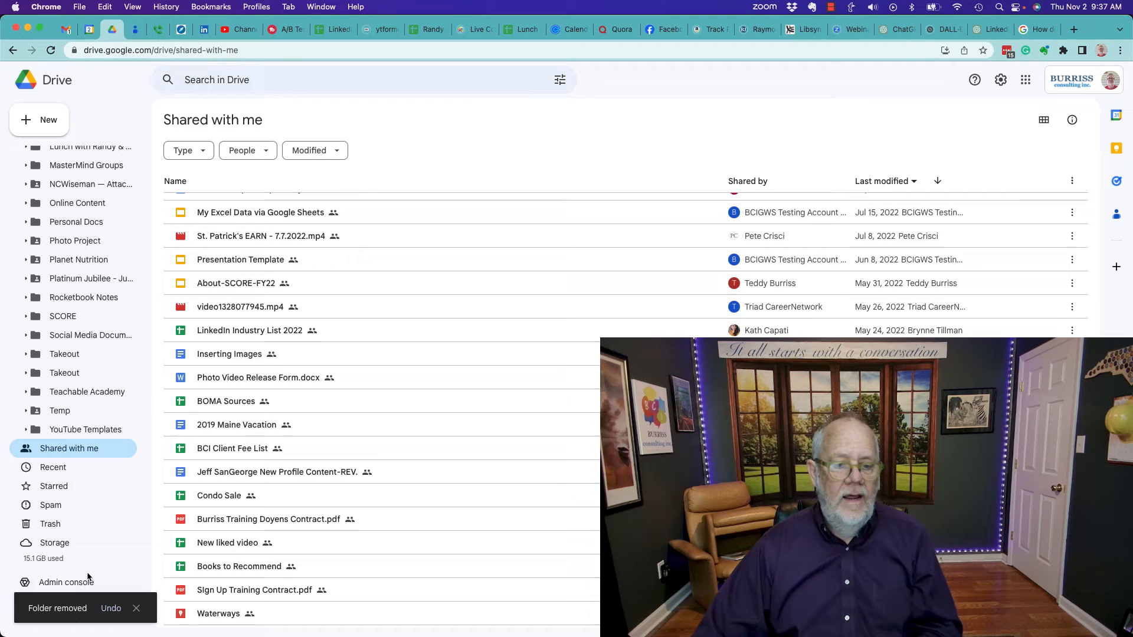